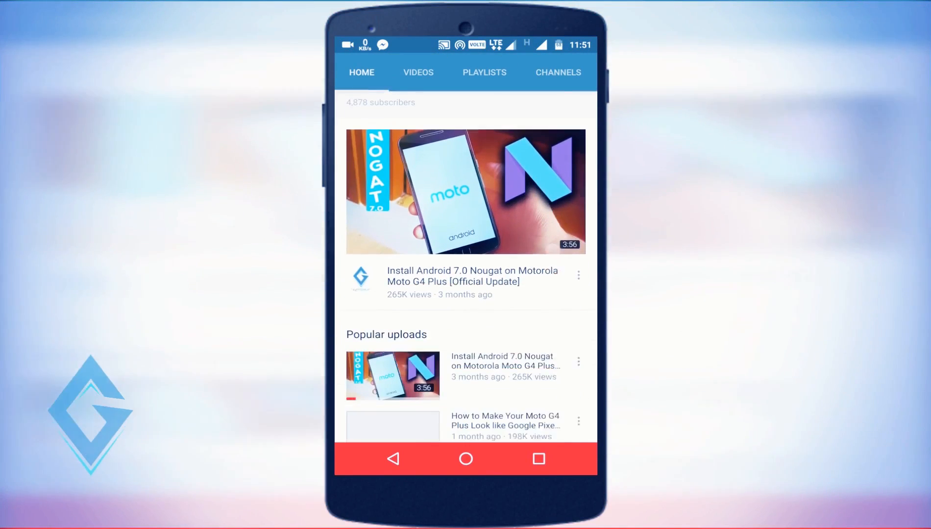
Step: Search the Play Store for Internet Speed Meter, listing Internet Speed Meter Lite first
scroll(down, 3)
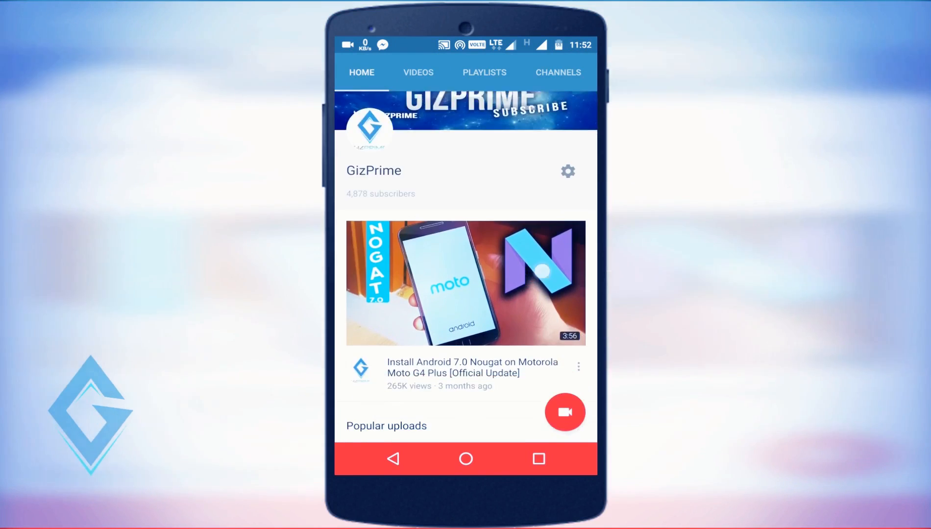
scroll(down, 3)
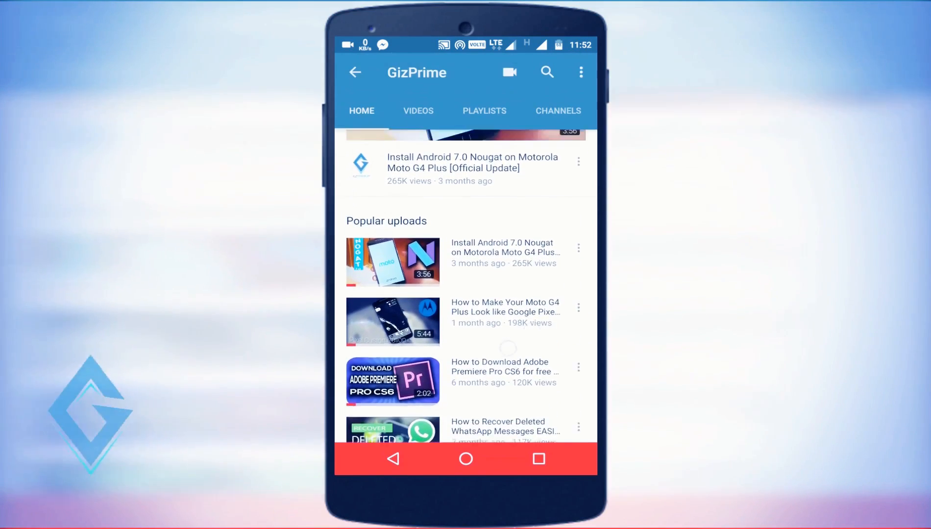
scroll(down, 3)
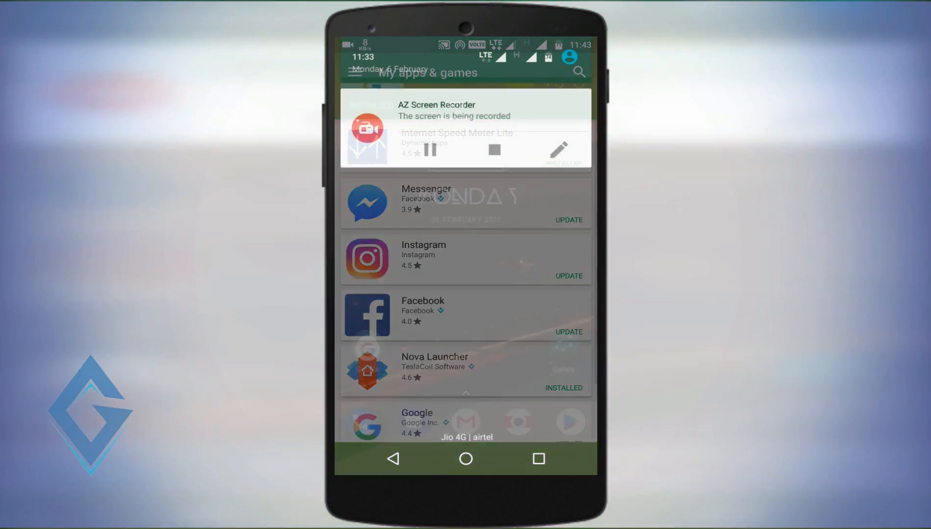
click(465, 458)
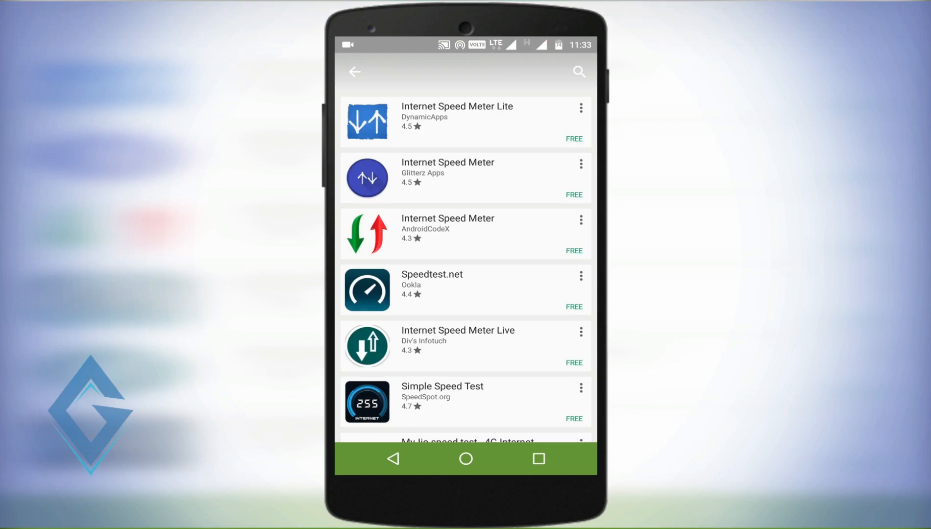
Step: Show the Internet Speed Meter Lite page scrolled to its Become a beta tester card
click(456, 121)
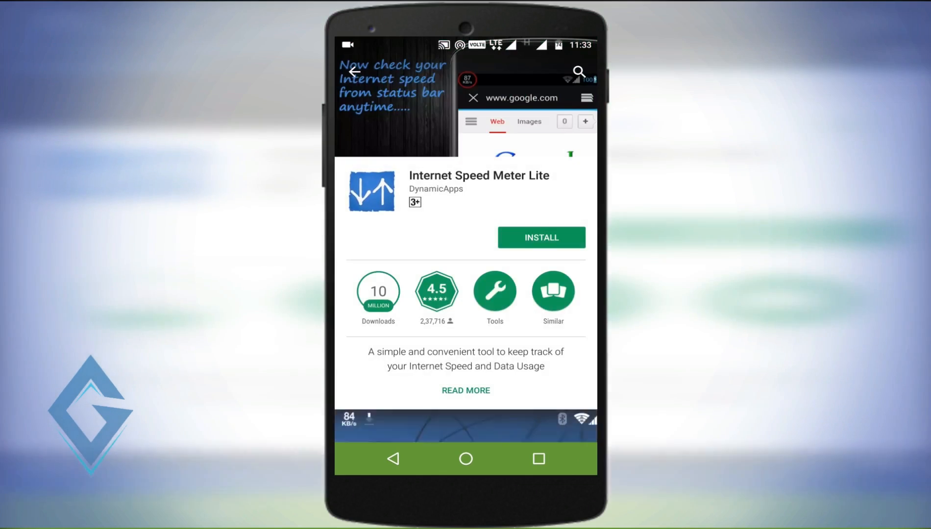
scroll(down, 3)
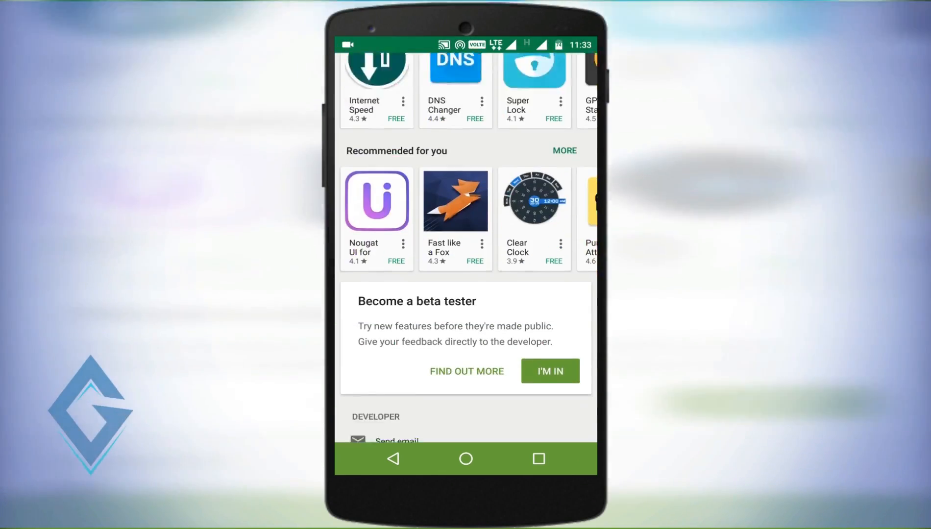
scroll(down, 3)
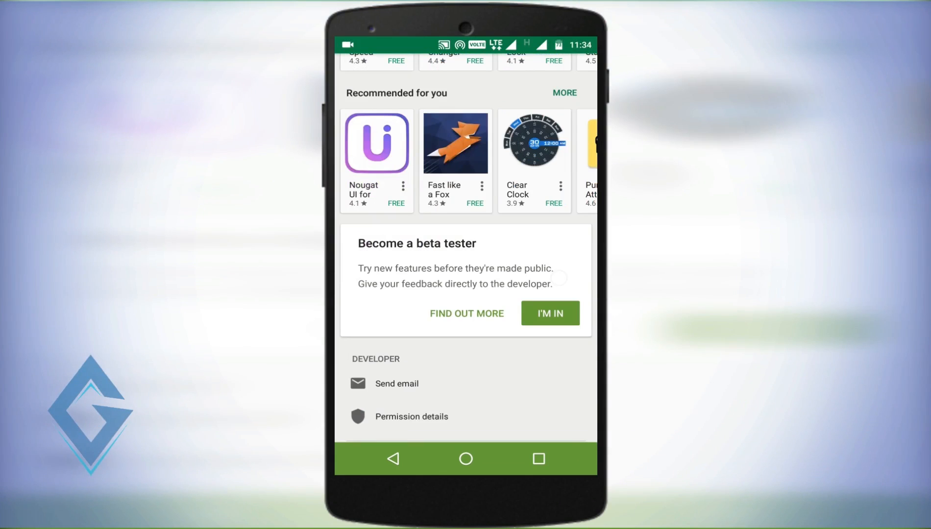
Step: Join the Internet Speed Meter Lite beta programme via I'M IN and JOIN, then show the store menu
click(551, 313)
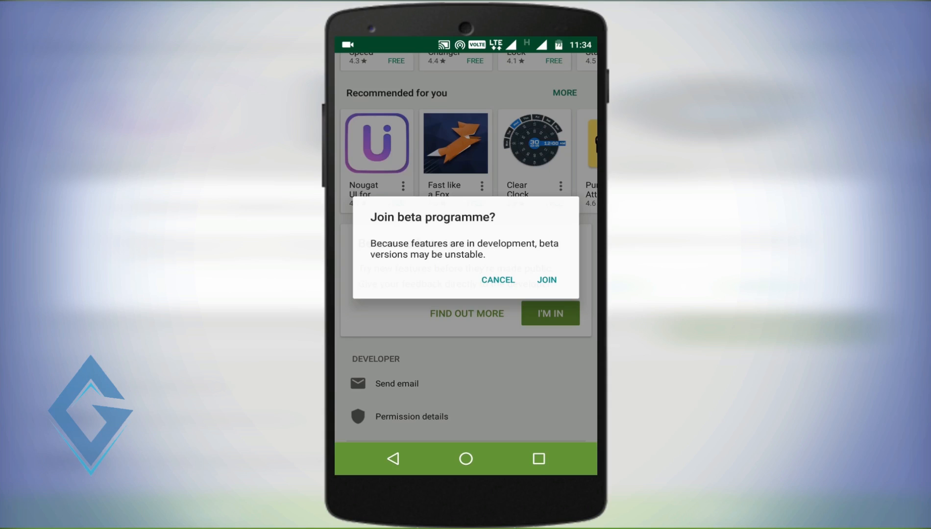
click(547, 281)
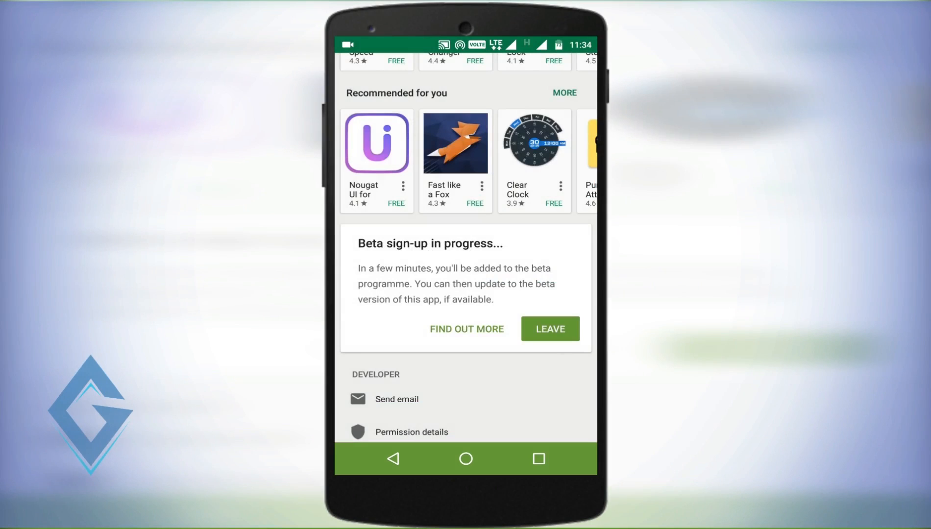
click(392, 460)
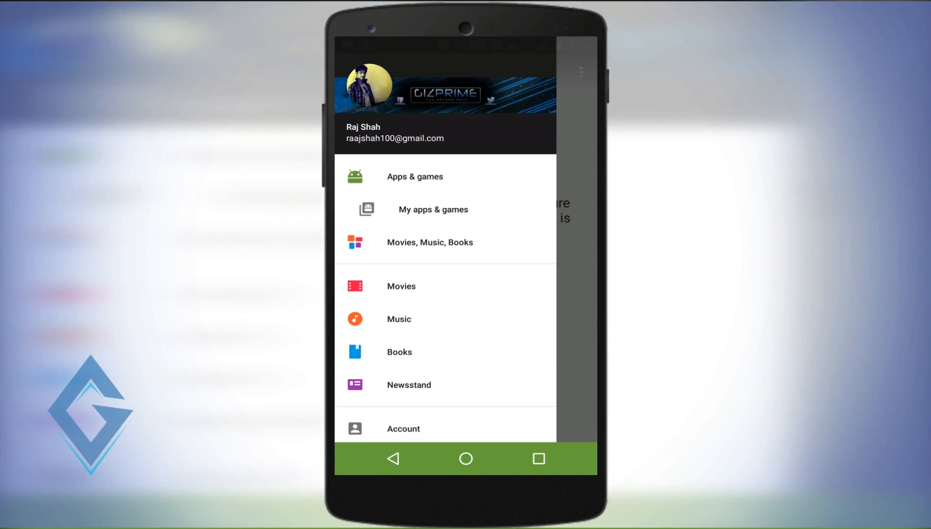
Step: Show the Beta list in My apps & games
click(432, 209)
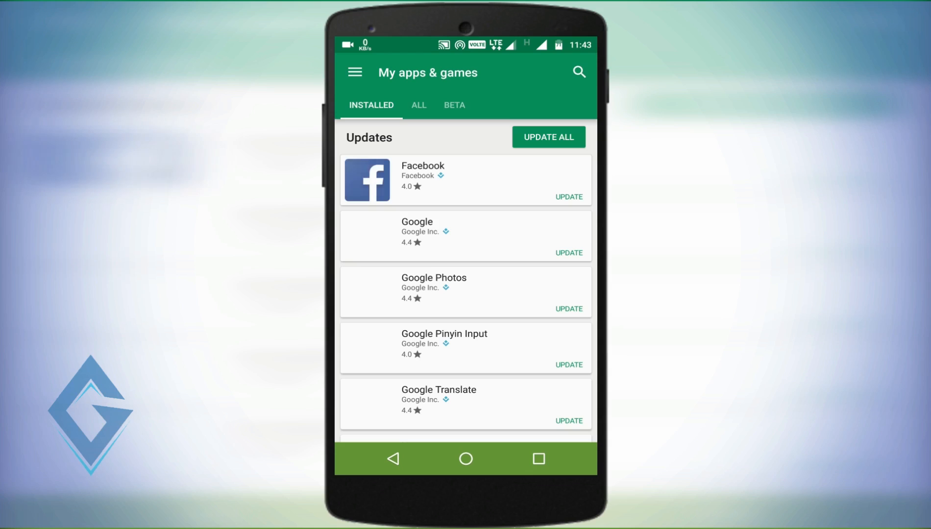
click(453, 106)
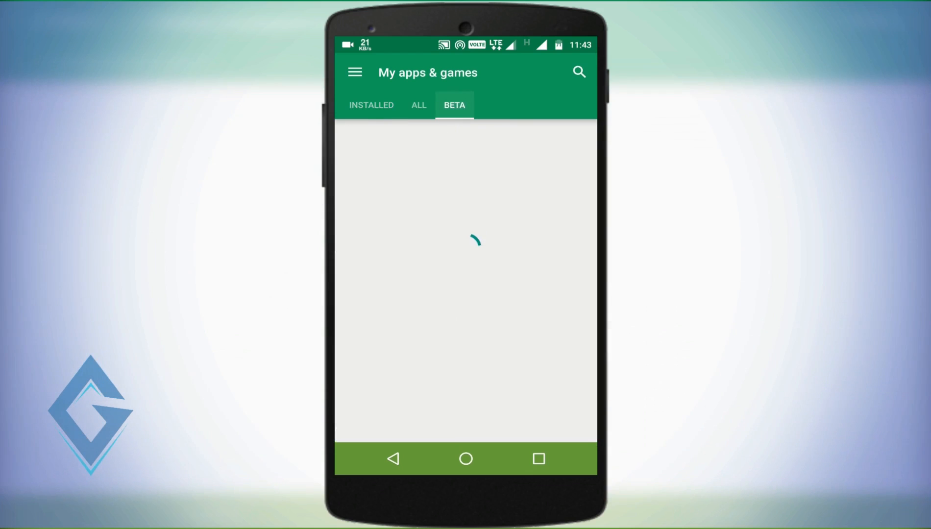